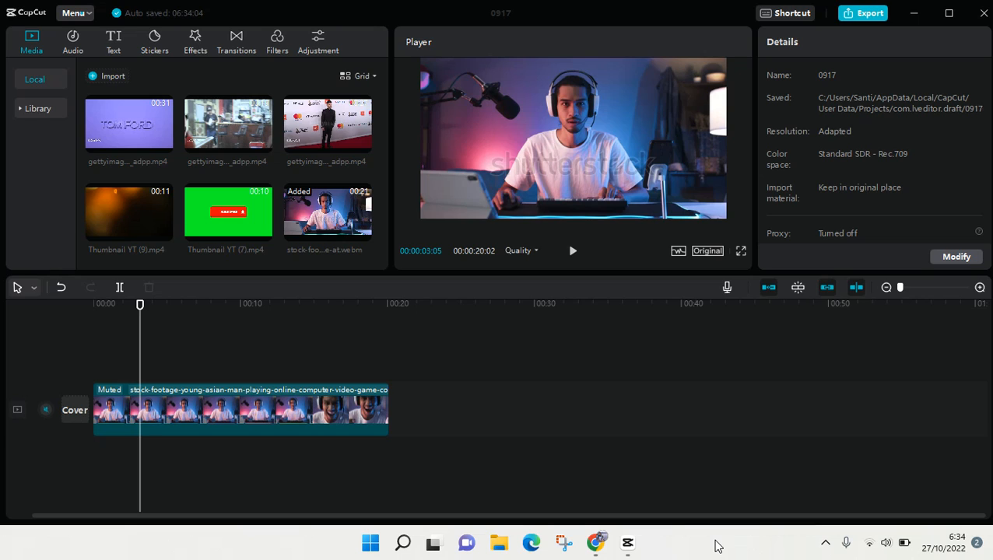
{"action": "mouse_move", "coordinate": [257, 361]}
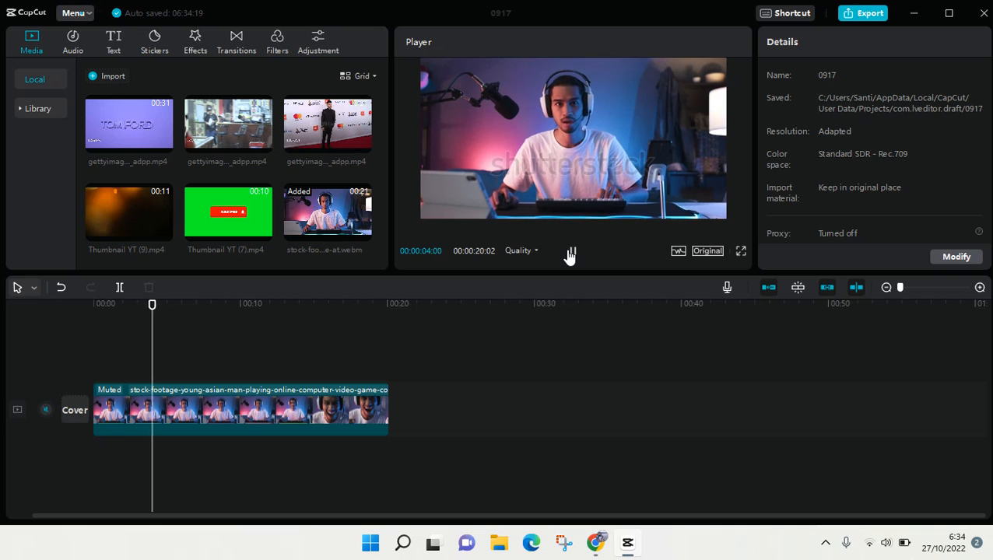
Slow the selected stock clip from 1.0x to 0.5x, stretching it to about 40 seconds
{"action": "left_click", "coordinate": [569, 255]}
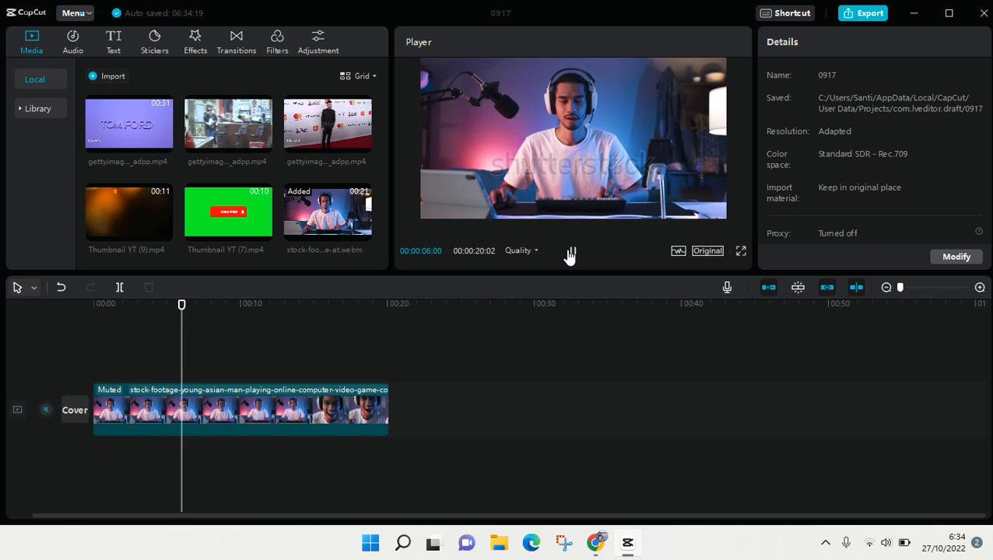
{"action": "left_click", "coordinate": [569, 250]}
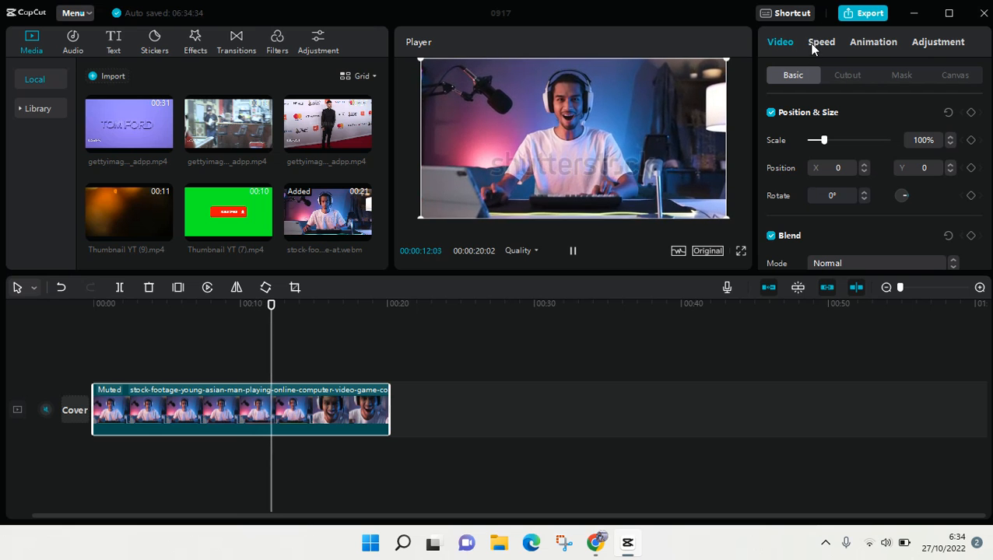
{"action": "left_click", "coordinate": [821, 40]}
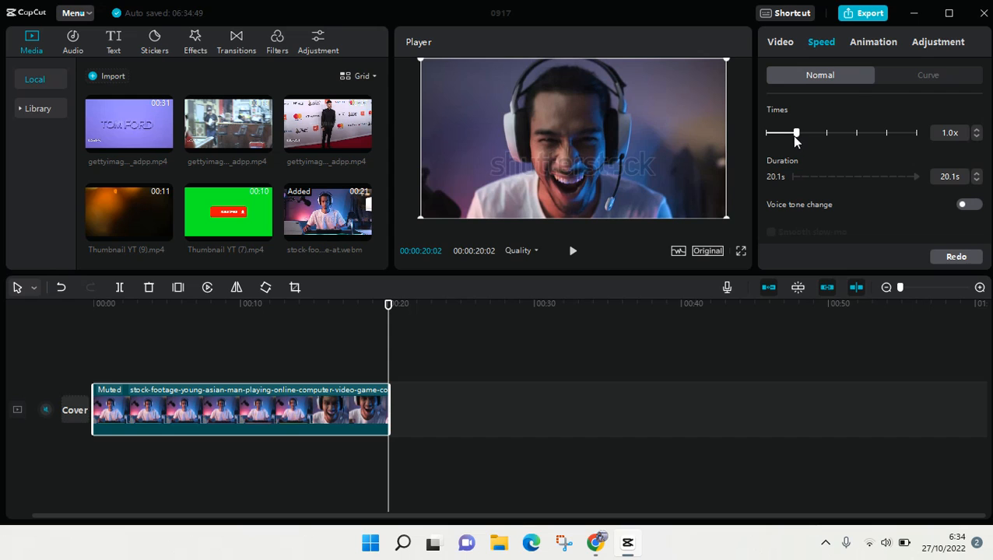
{"action": "mouse_move", "coordinate": [970, 146]}
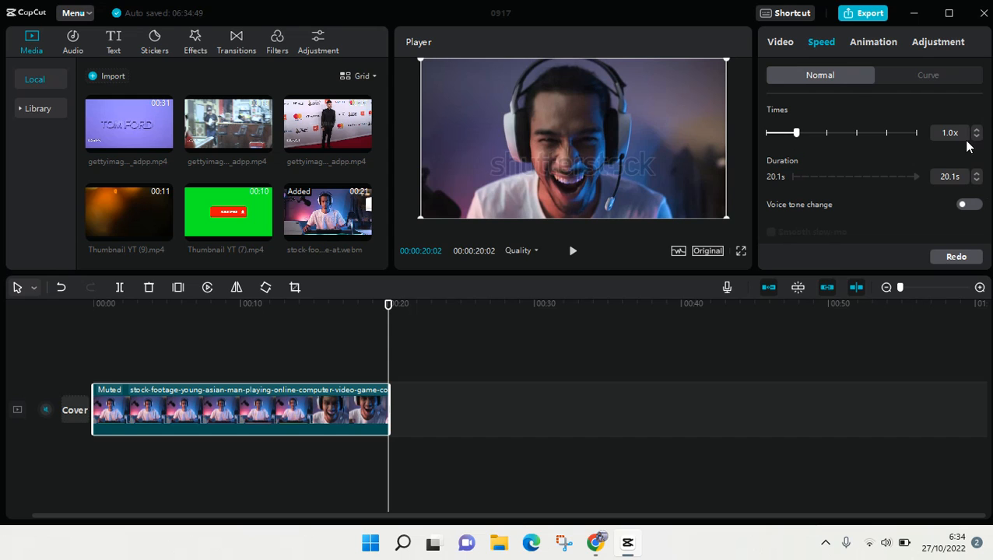
{"action": "left_click", "coordinate": [977, 137]}
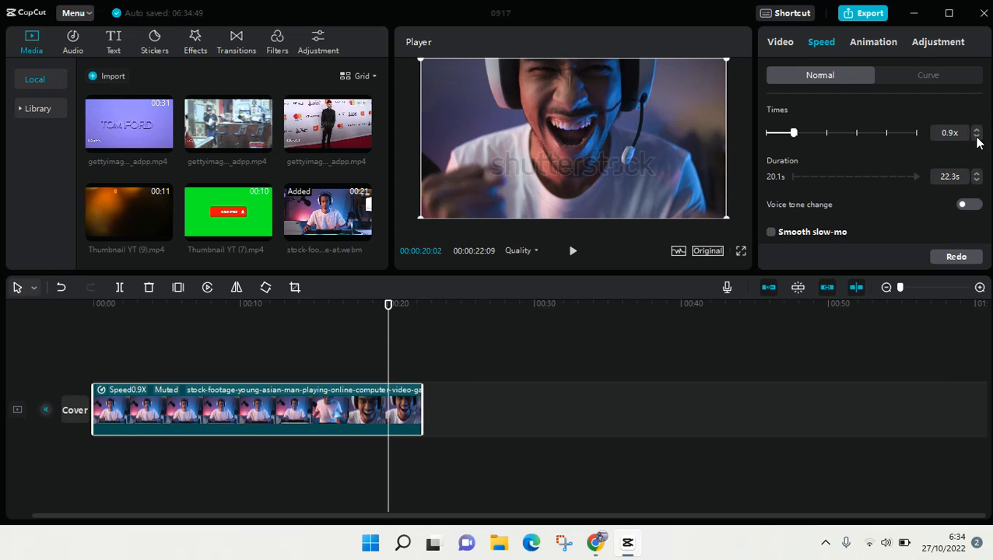
{"action": "left_click_drag", "start_coordinate": [793, 132], "coordinate": [786, 133]}
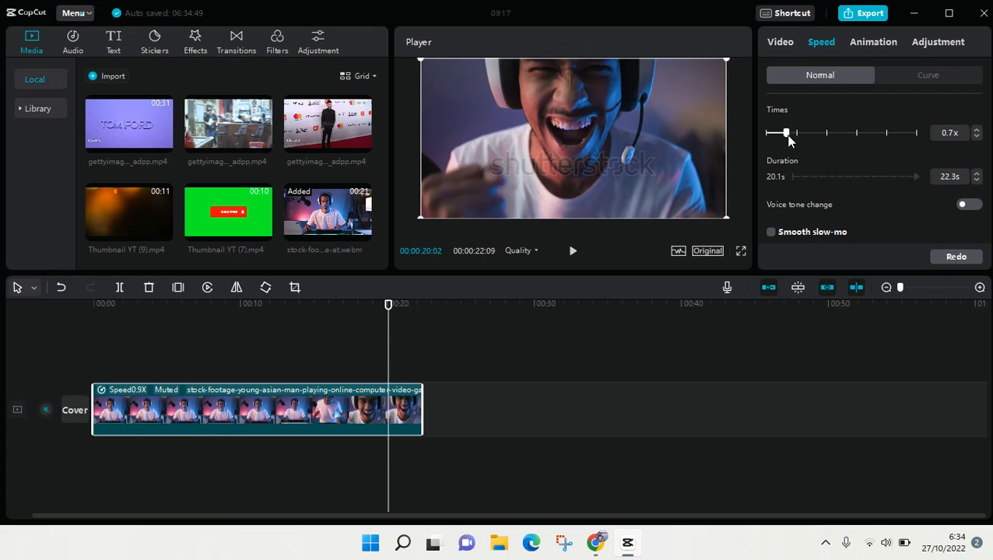
{"action": "left_click_drag", "start_coordinate": [786, 132], "coordinate": [781, 133]}
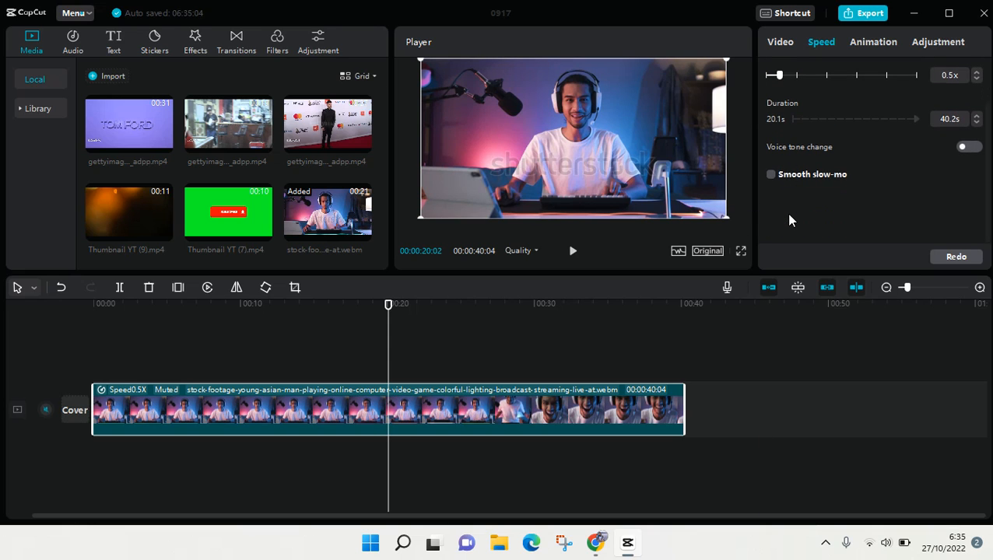
{"action": "mouse_move", "coordinate": [766, 189]}
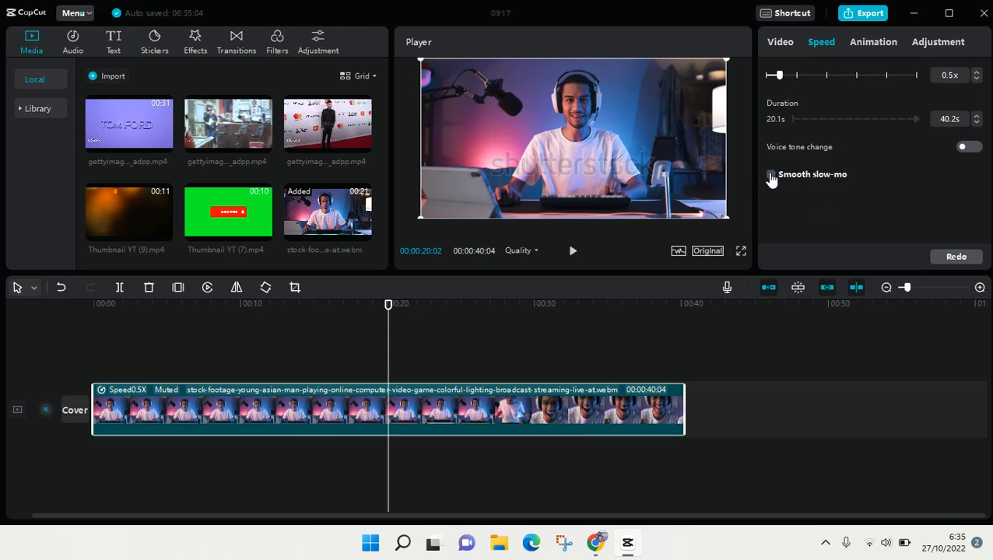
{"action": "mouse_move", "coordinate": [770, 177]}
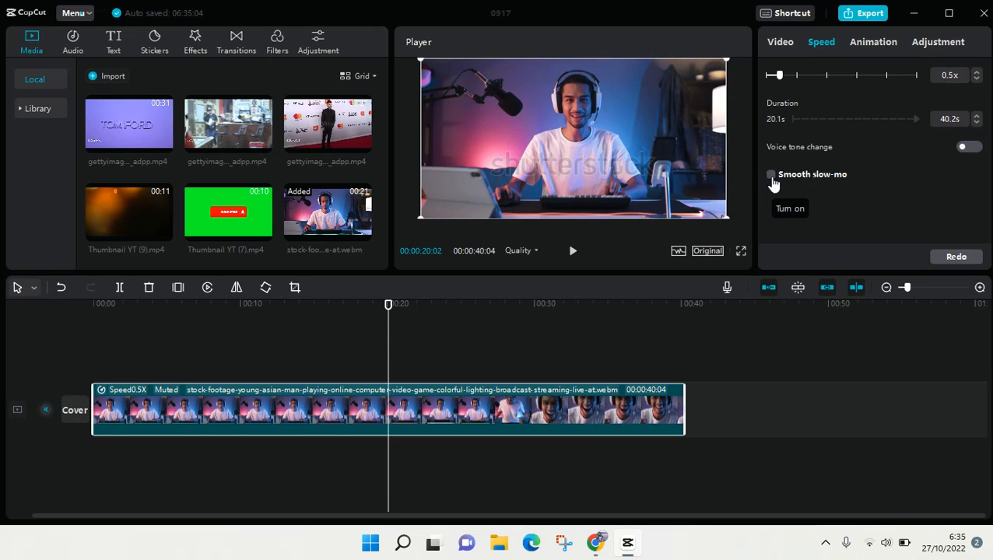
Turn on Smooth slow-mo for the clip with Frame blending as its method
{"action": "left_click", "coordinate": [772, 175]}
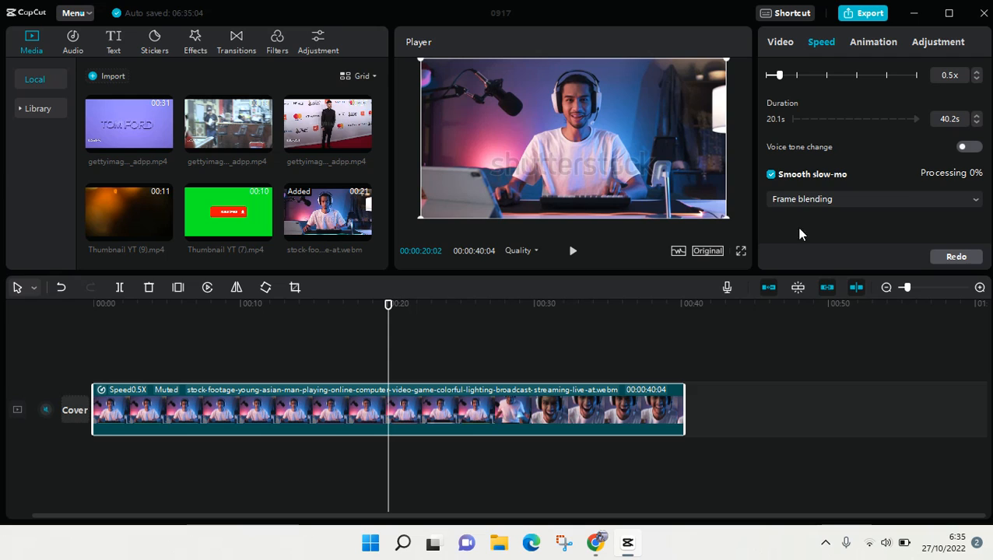
{"action": "left_click", "coordinate": [871, 199]}
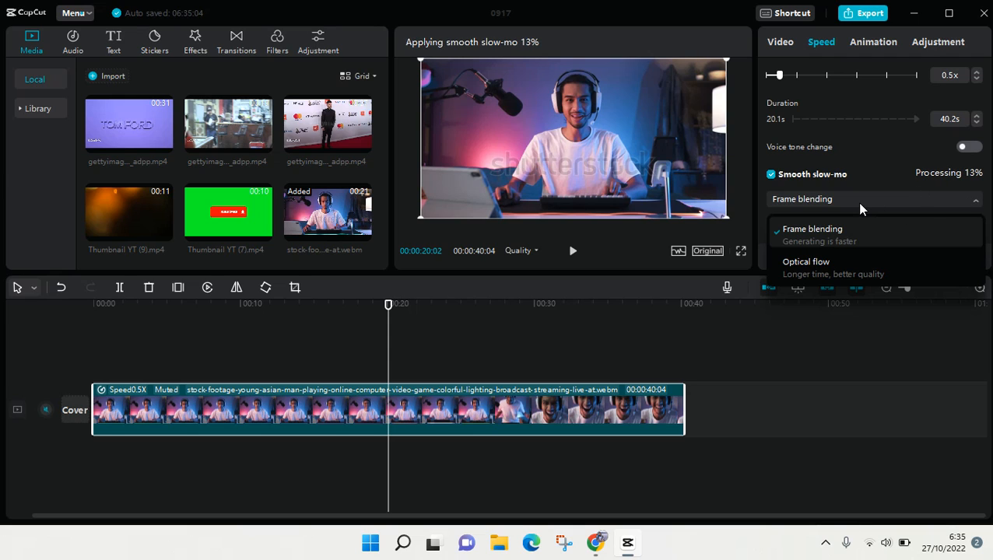
{"action": "mouse_move", "coordinate": [854, 270]}
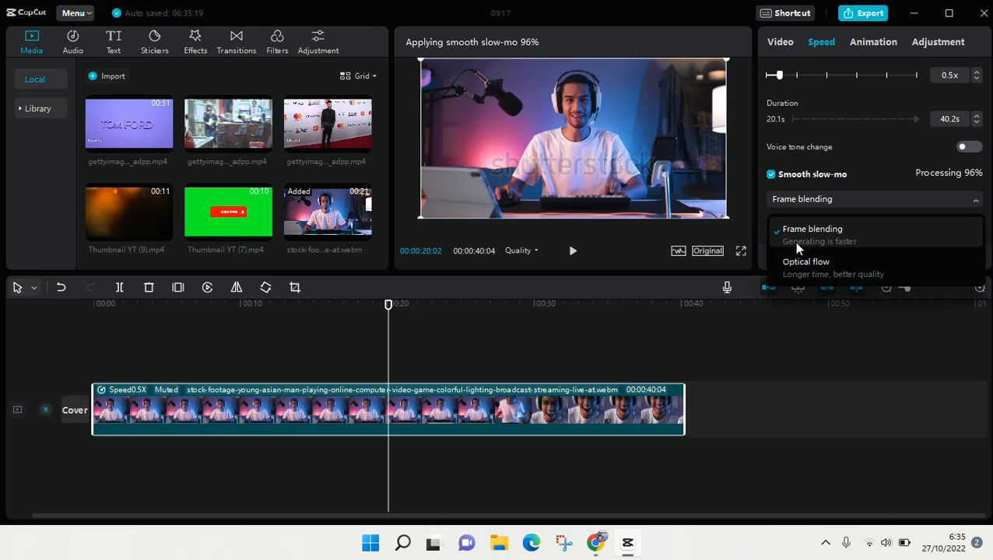
{"action": "left_click", "coordinate": [812, 227]}
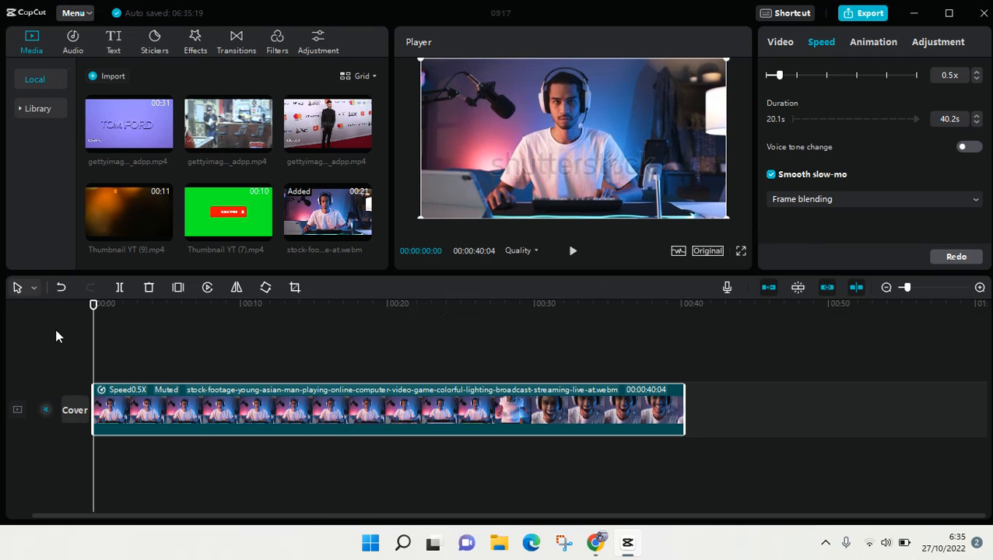
{"action": "left_click", "coordinate": [573, 250]}
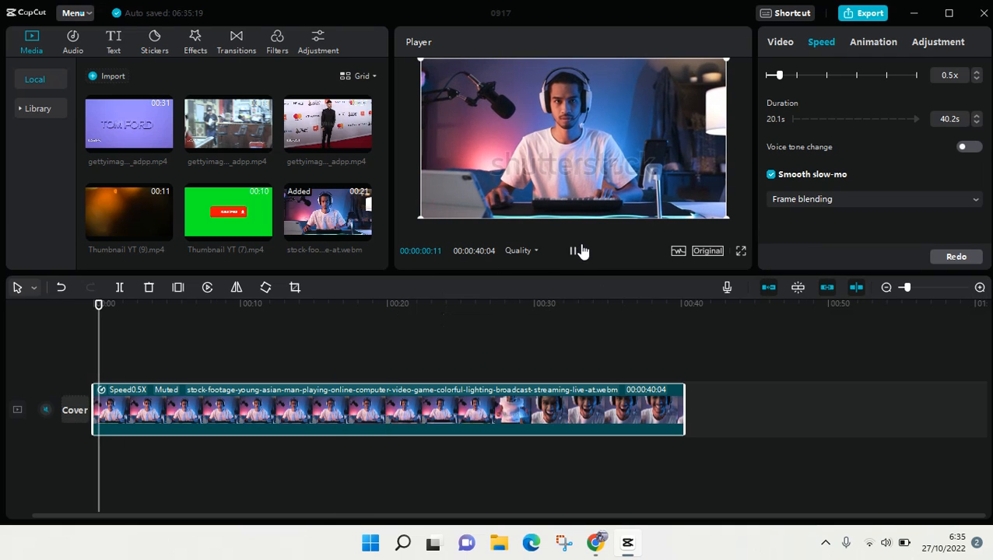
{"action": "left_click", "coordinate": [566, 250]}
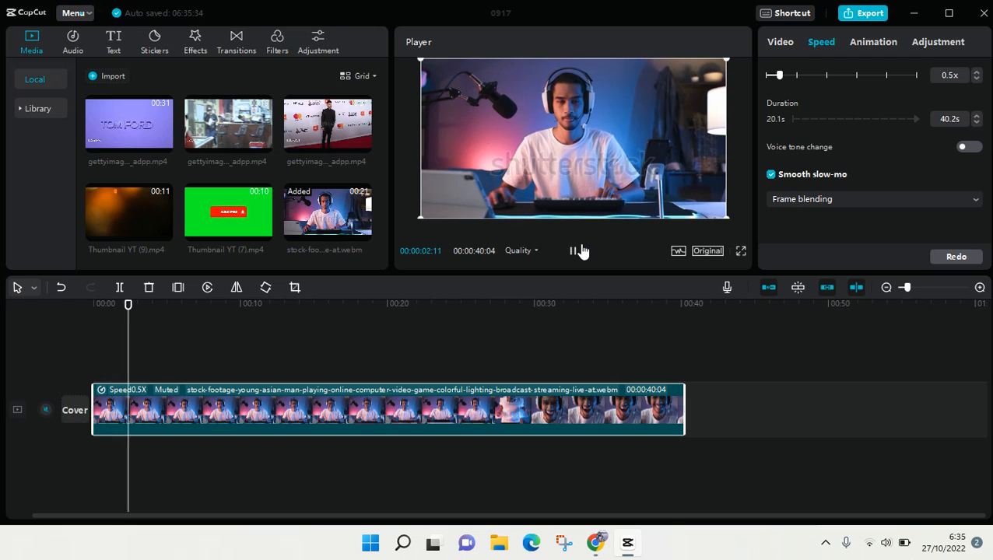
{"action": "left_click", "coordinate": [573, 250]}
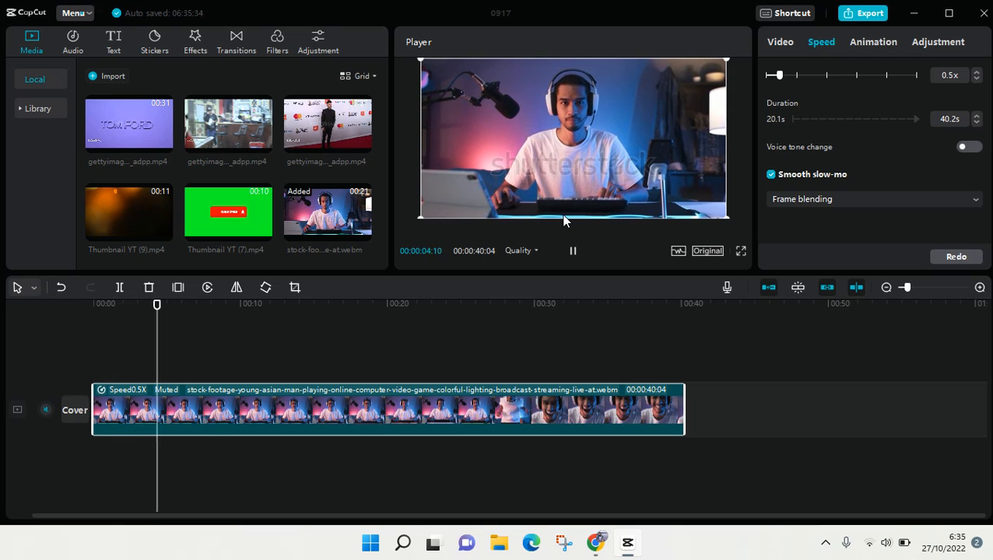